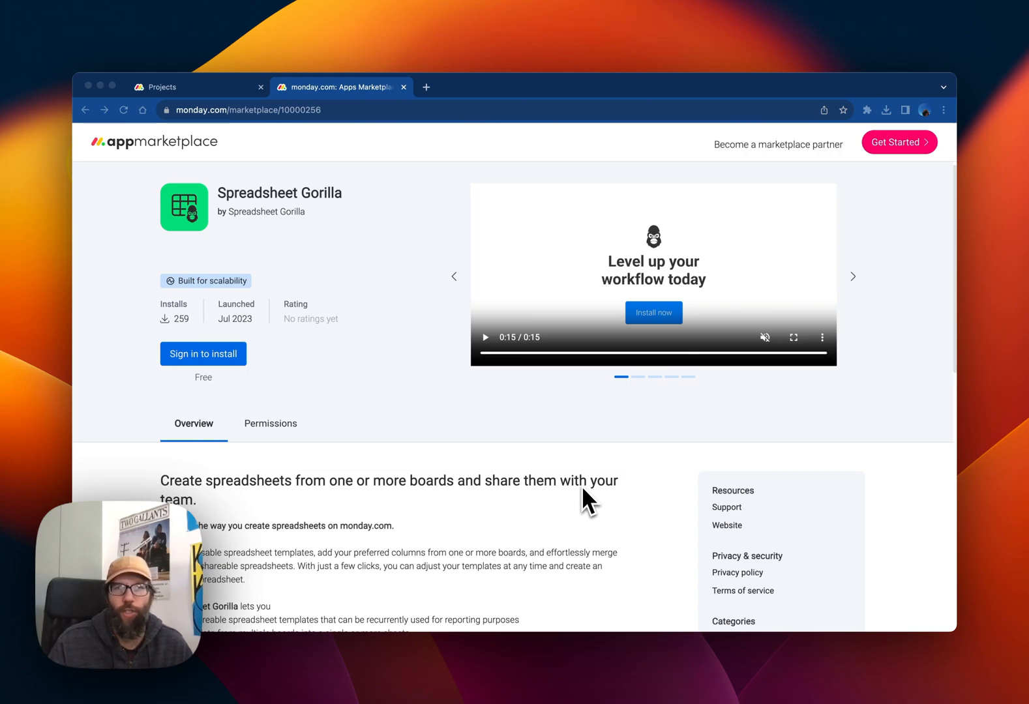
{"action": "mouse_move", "coordinate": [596, 505]}
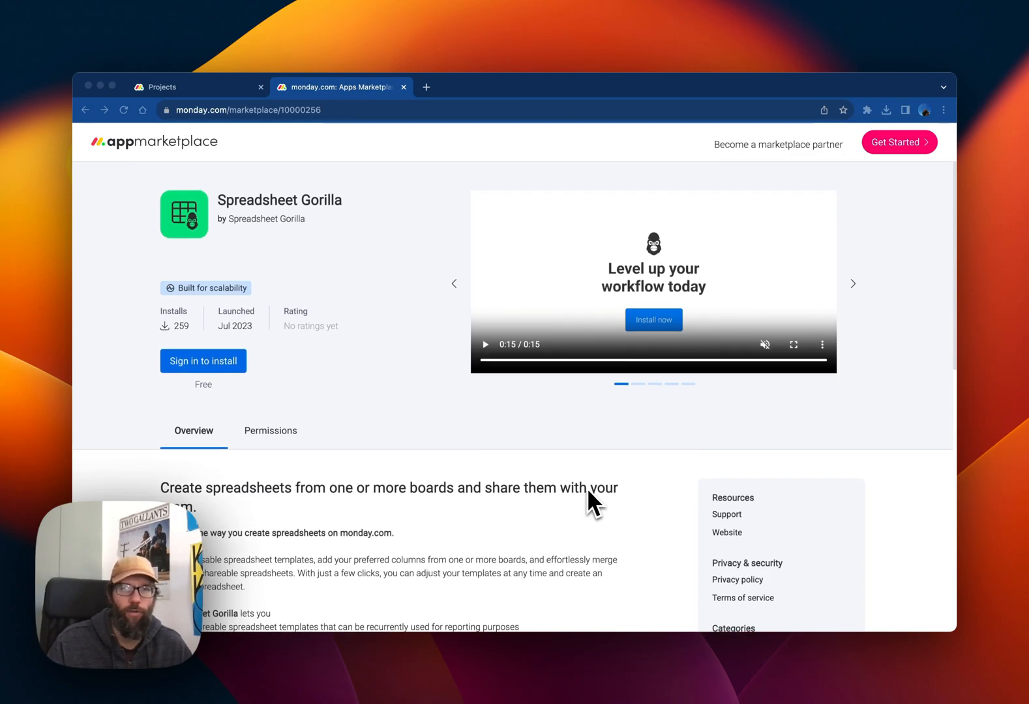
{"action": "mouse_move", "coordinate": [590, 505]}
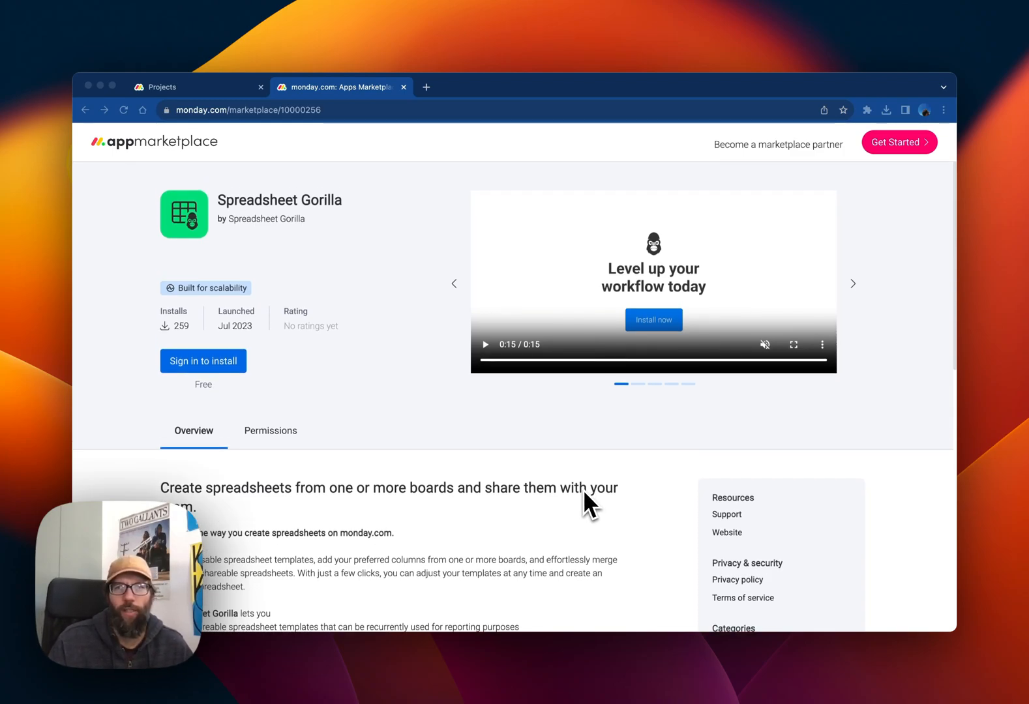
{"action": "mouse_move", "coordinate": [459, 475]}
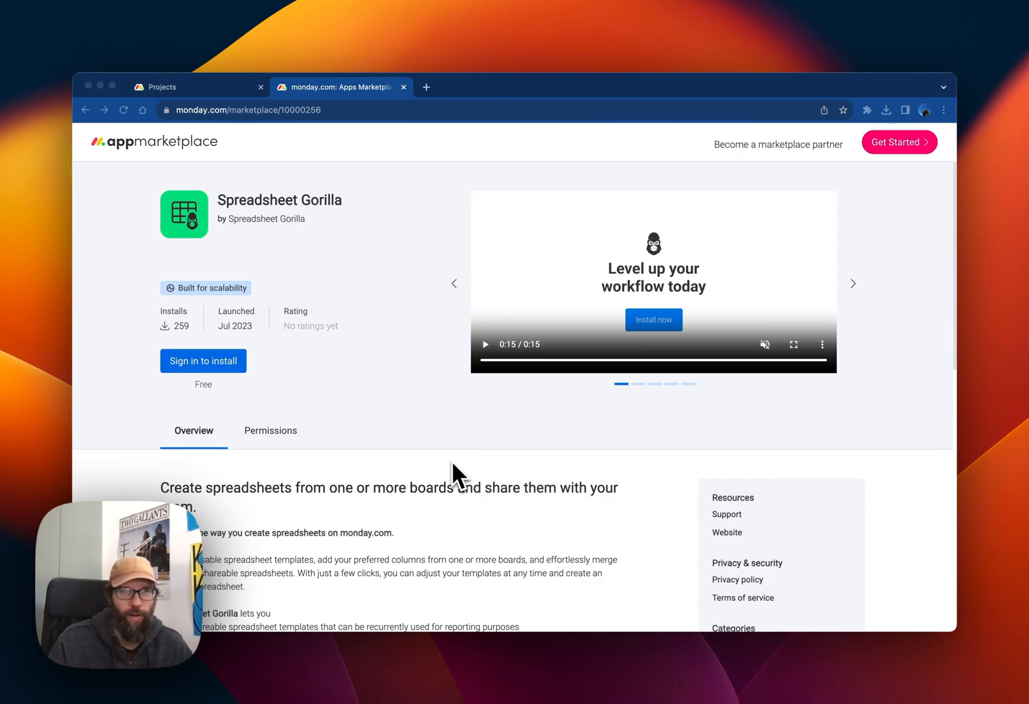
Switch to the Projects board and load its Spreadsheet Gorilla app view.
{"action": "left_click", "coordinate": [158, 86]}
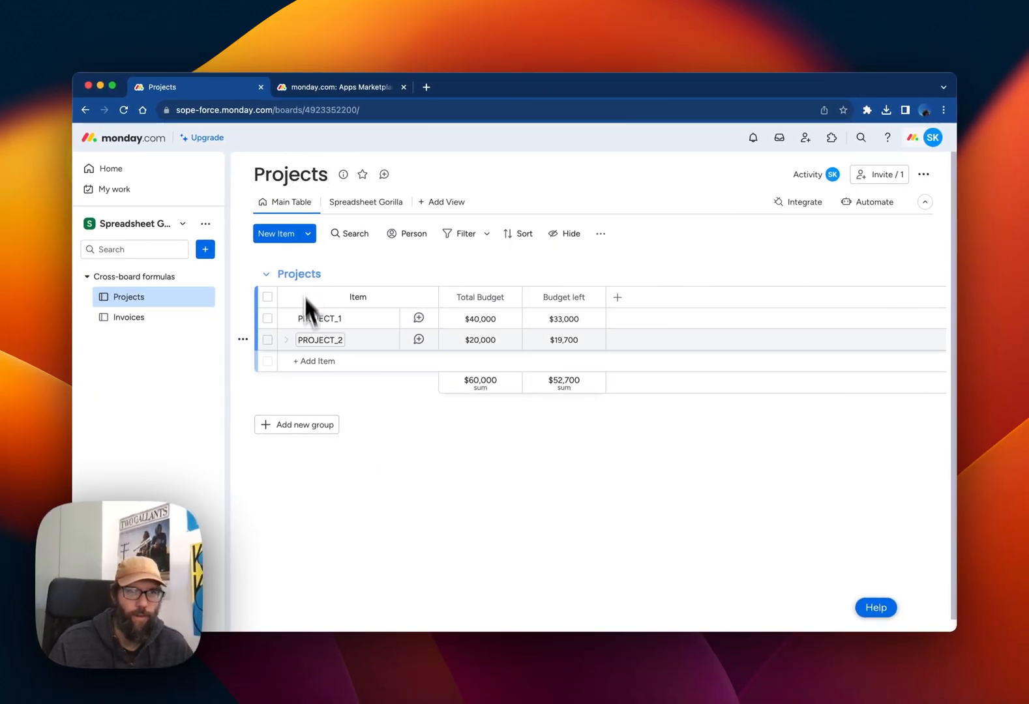
{"action": "mouse_move", "coordinate": [341, 337]}
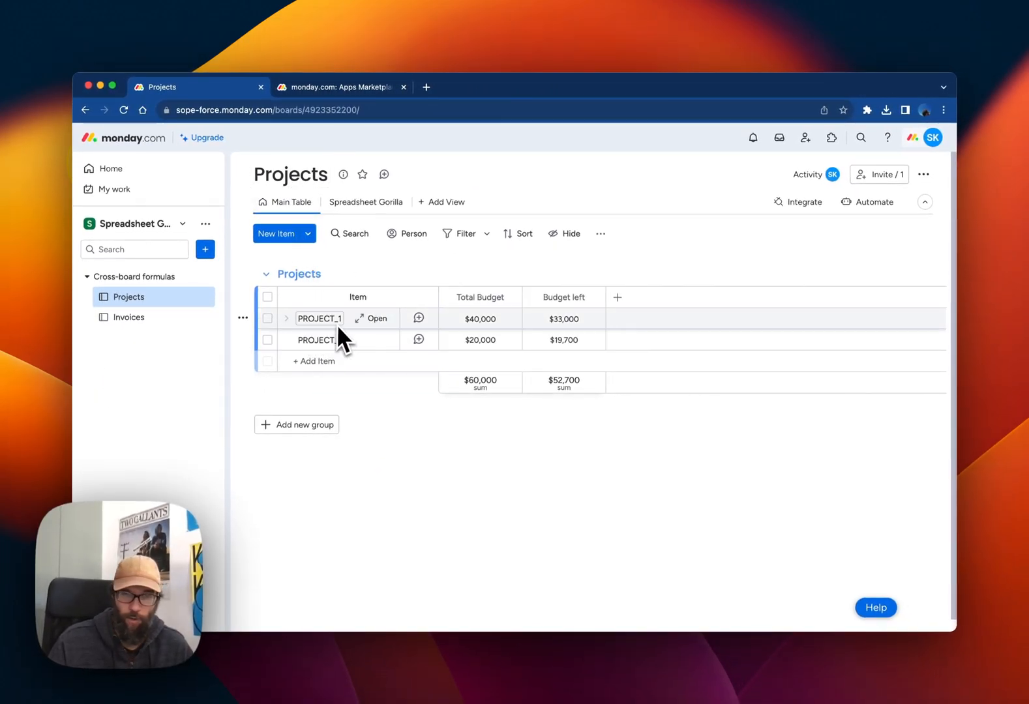
{"action": "mouse_move", "coordinate": [460, 318]}
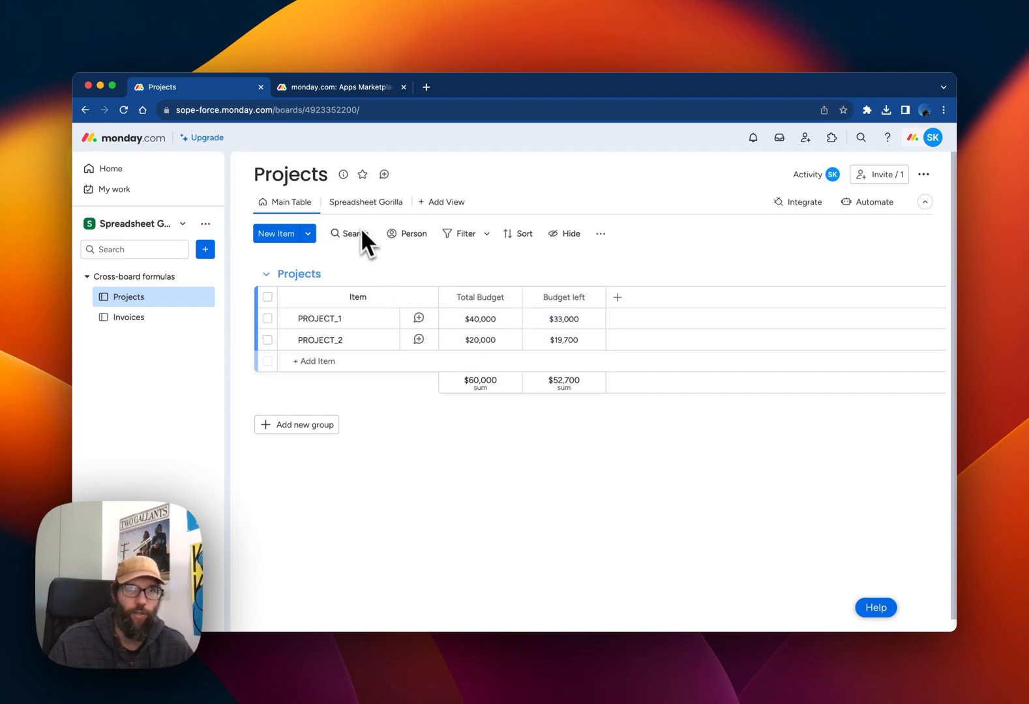
{"action": "left_click", "coordinate": [366, 203]}
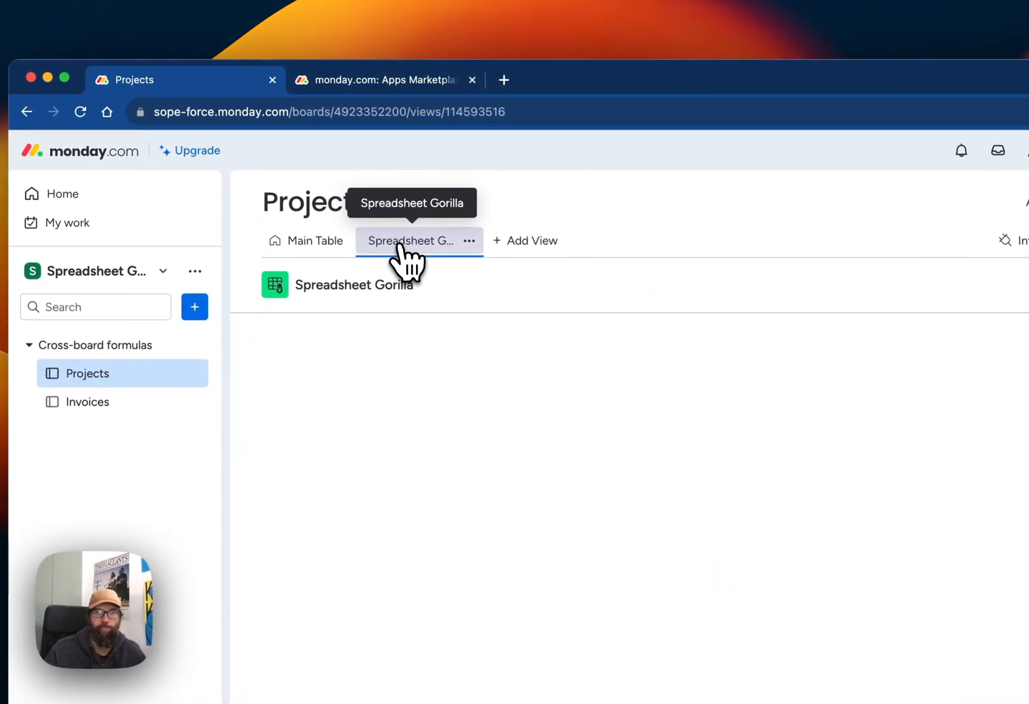
{"action": "left_click", "coordinate": [418, 241]}
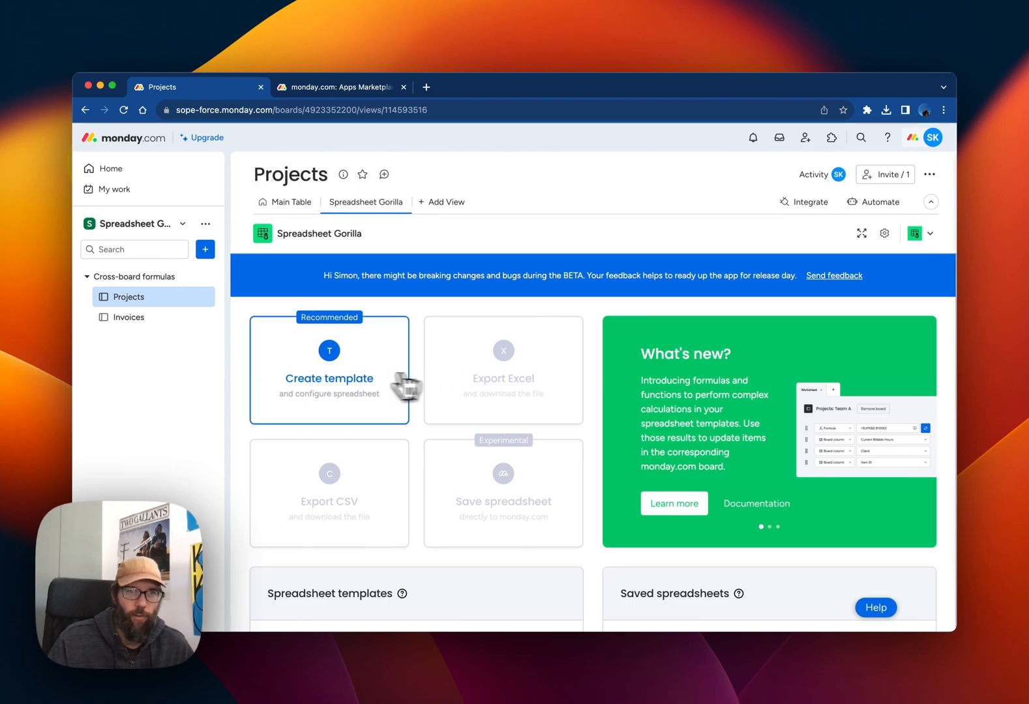
Start a new Projects spreadsheet template mapping the board's columns.
{"action": "left_click", "coordinate": [328, 378]}
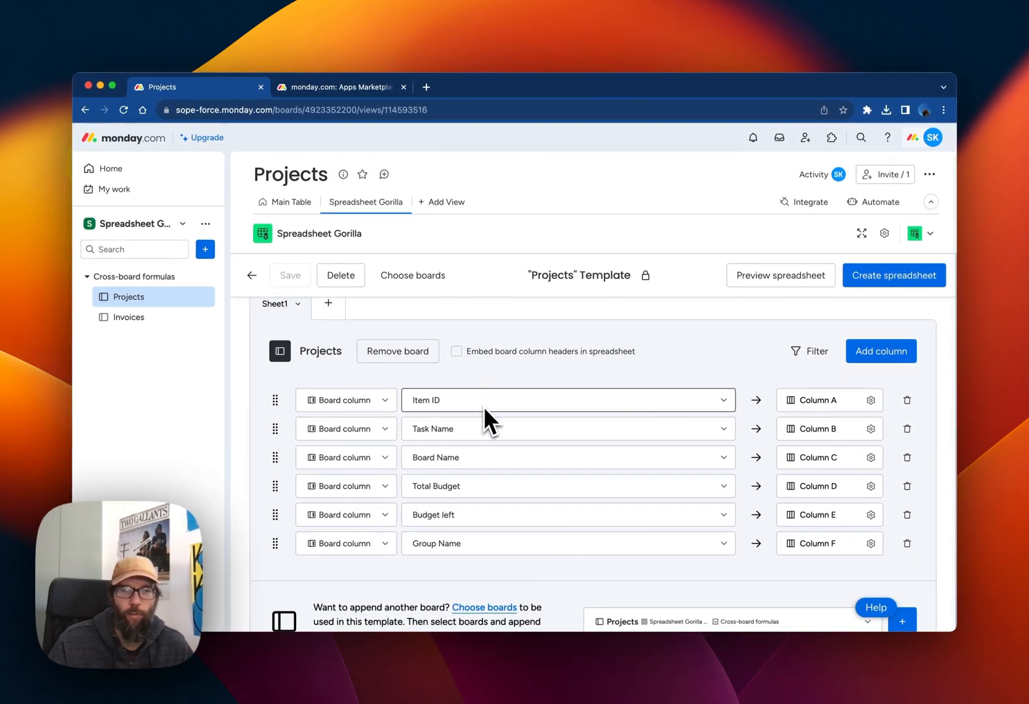
{"action": "mouse_move", "coordinate": [835, 424]}
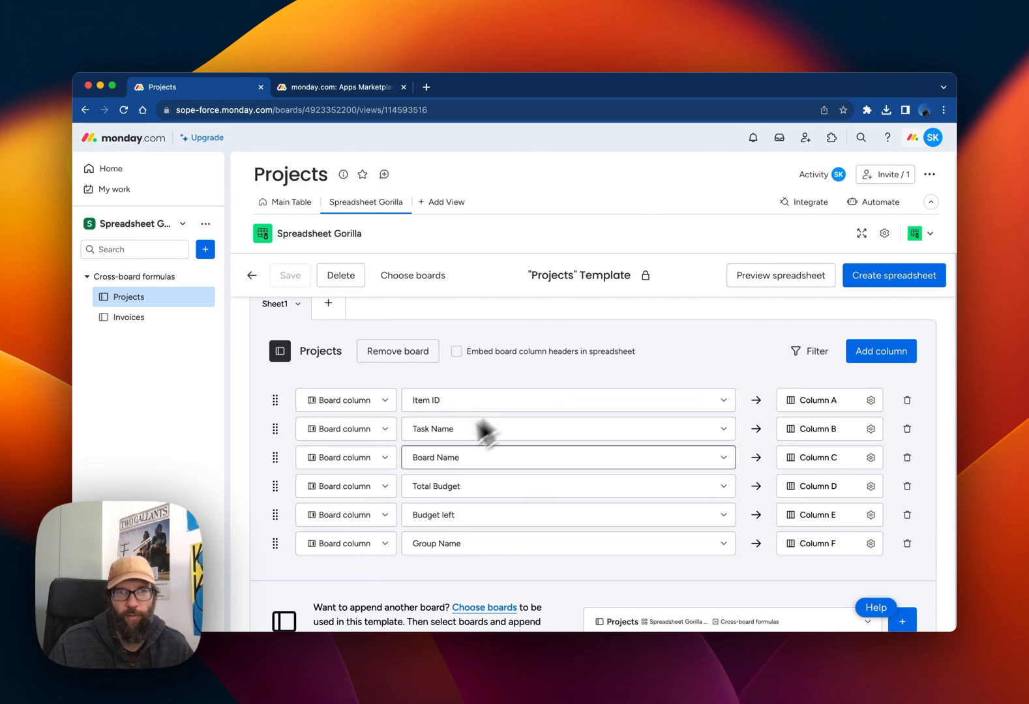
{"action": "mouse_move", "coordinate": [580, 518]}
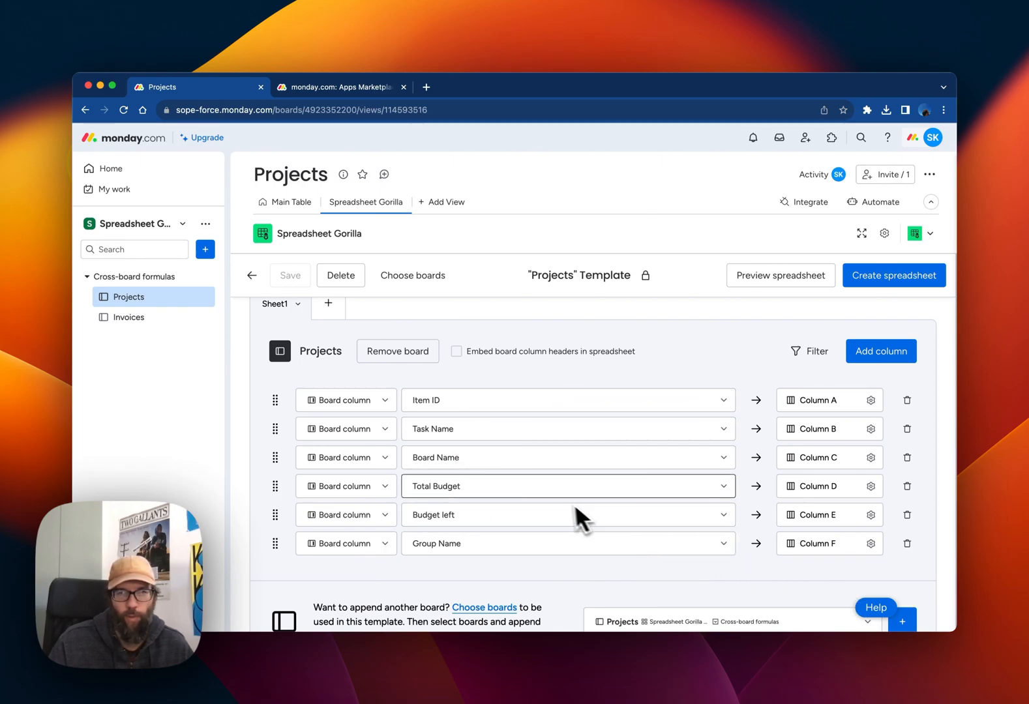
{"action": "mouse_move", "coordinate": [630, 526]}
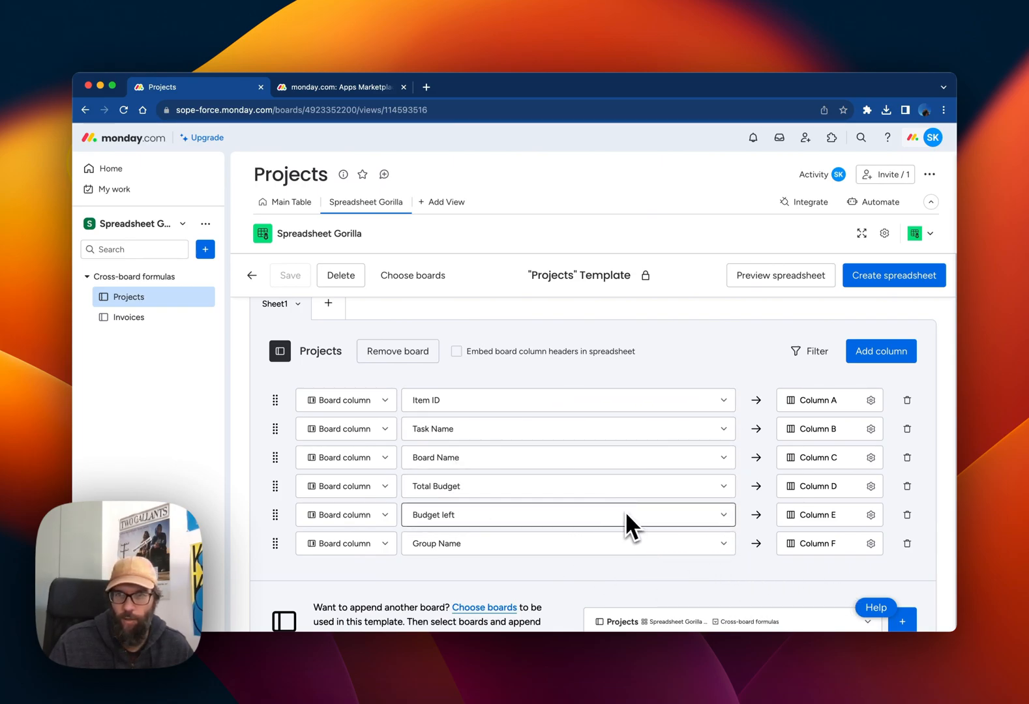
{"action": "mouse_move", "coordinate": [888, 556]}
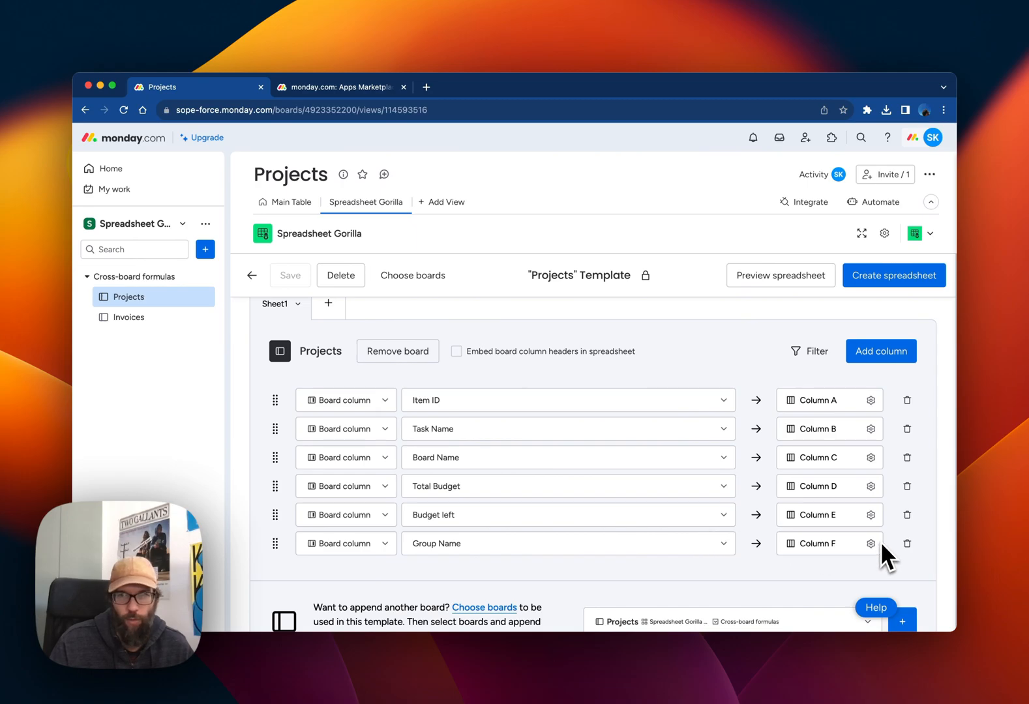
{"action": "mouse_move", "coordinate": [905, 565]}
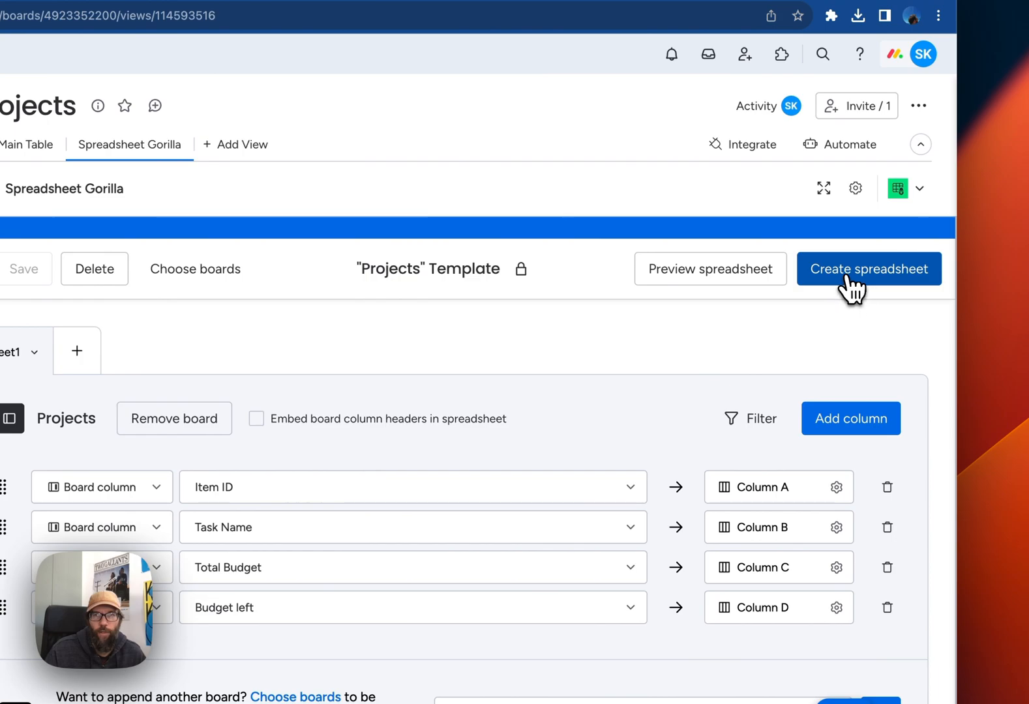
Export Sheet1 of the Projects template as a CSV file and download it.
{"action": "left_click", "coordinate": [869, 269]}
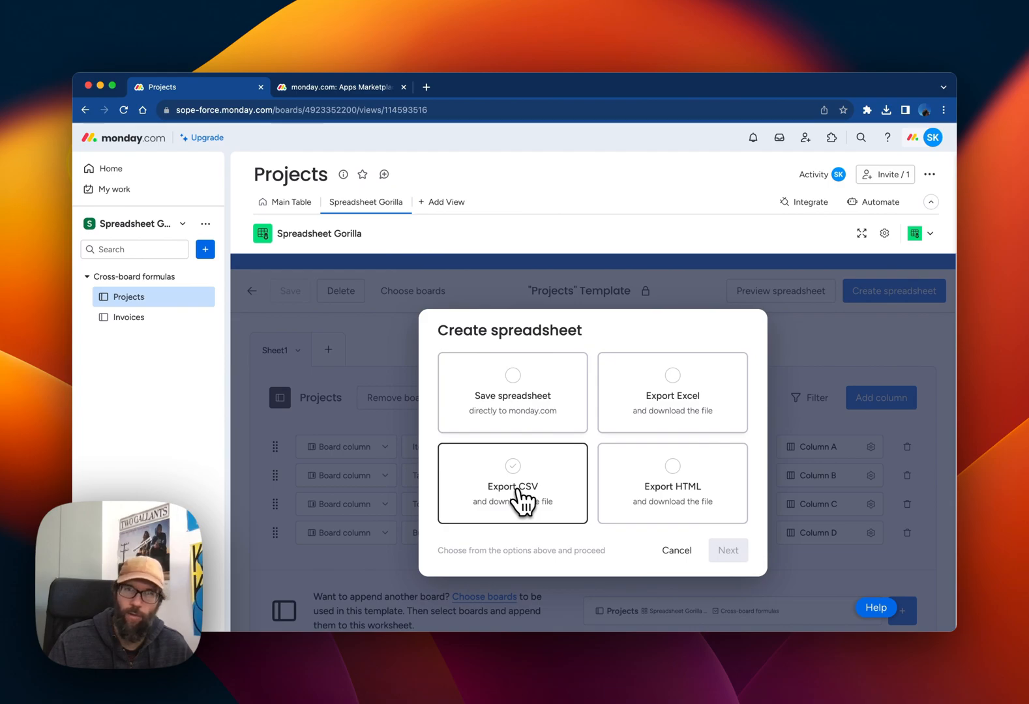
{"action": "left_click", "coordinate": [513, 466]}
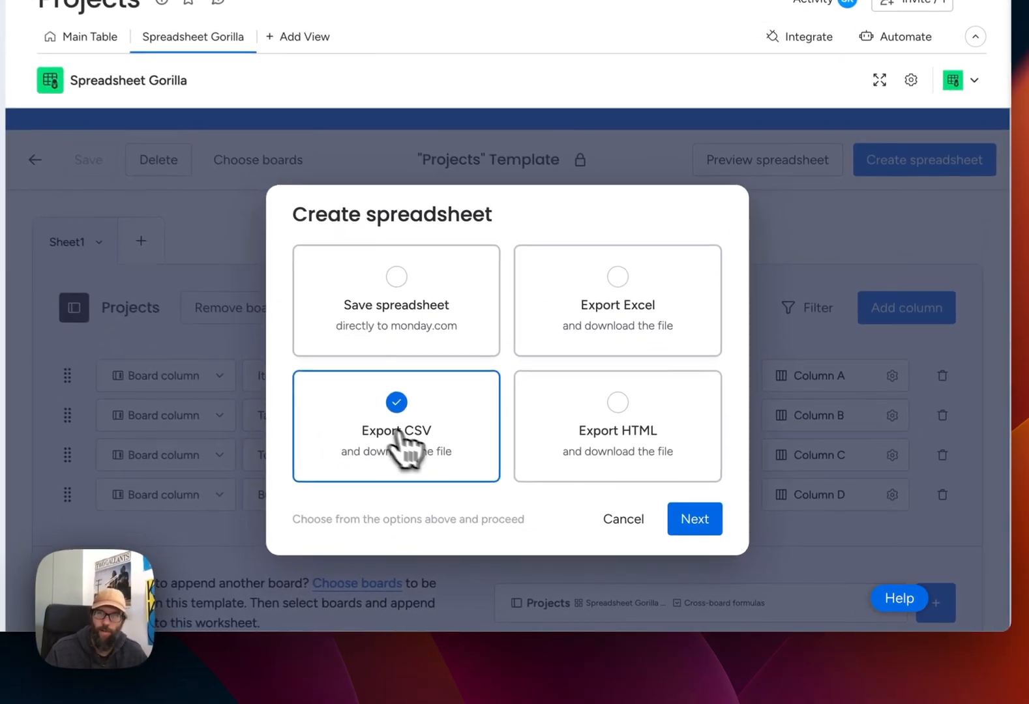
{"action": "left_click", "coordinate": [693, 519]}
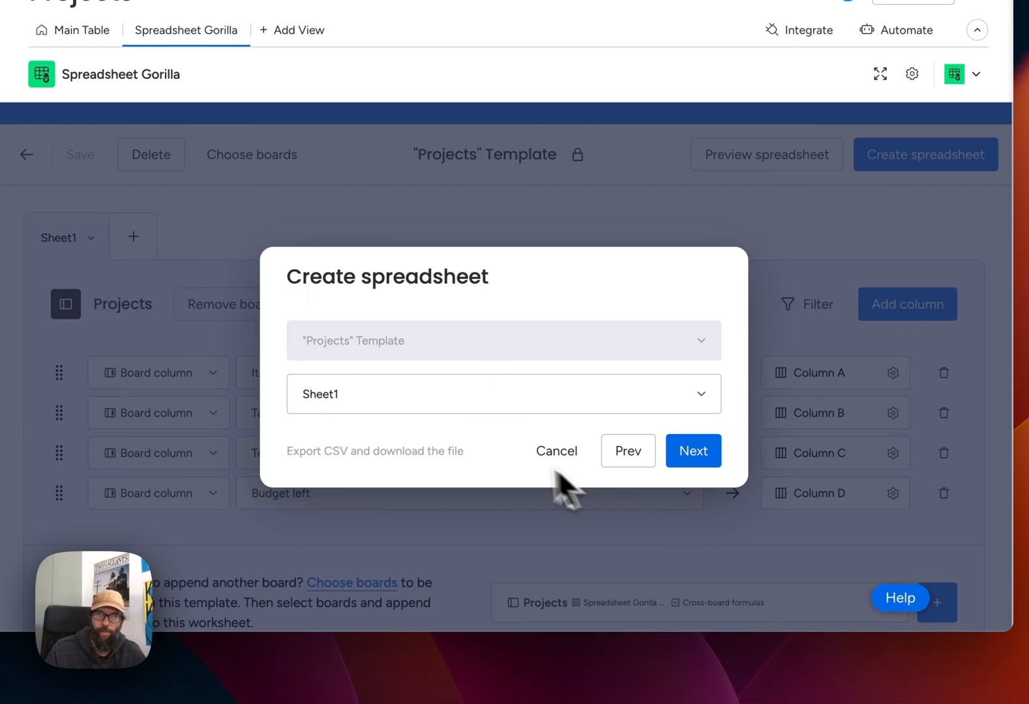
{"action": "left_click", "coordinate": [692, 451]}
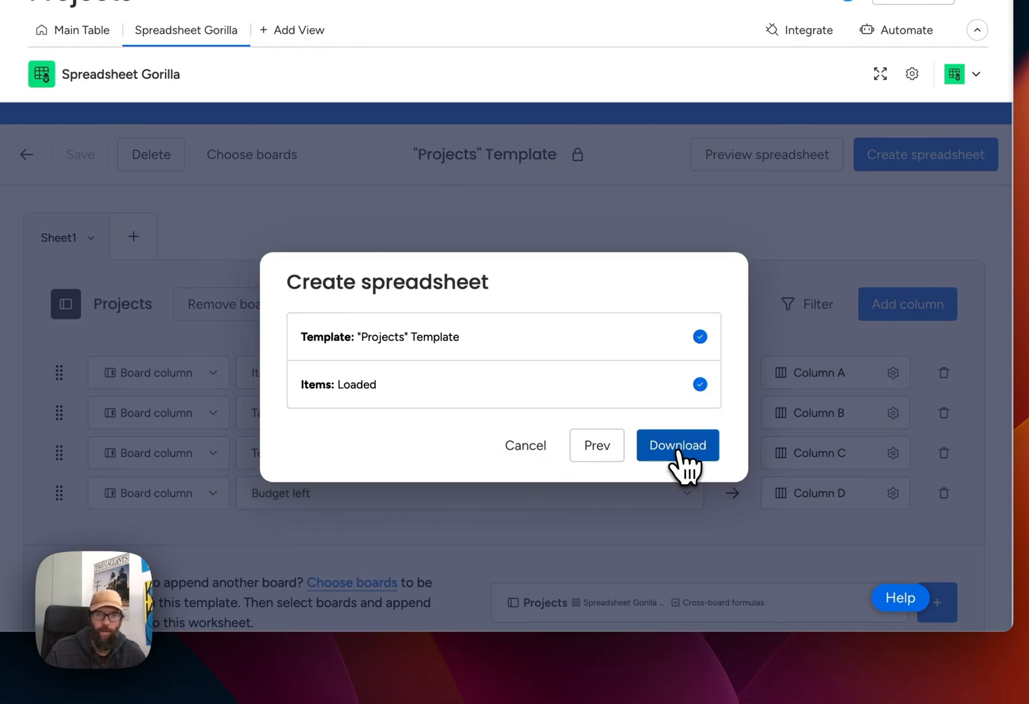
{"action": "left_click", "coordinate": [677, 445]}
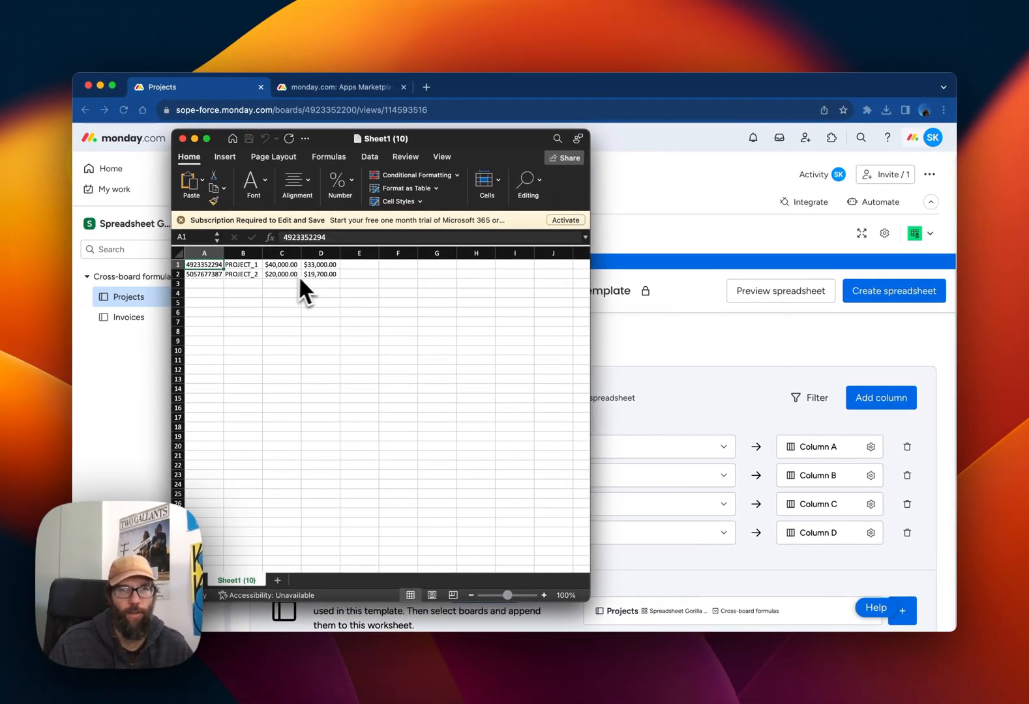
{"action": "mouse_move", "coordinate": [234, 180]}
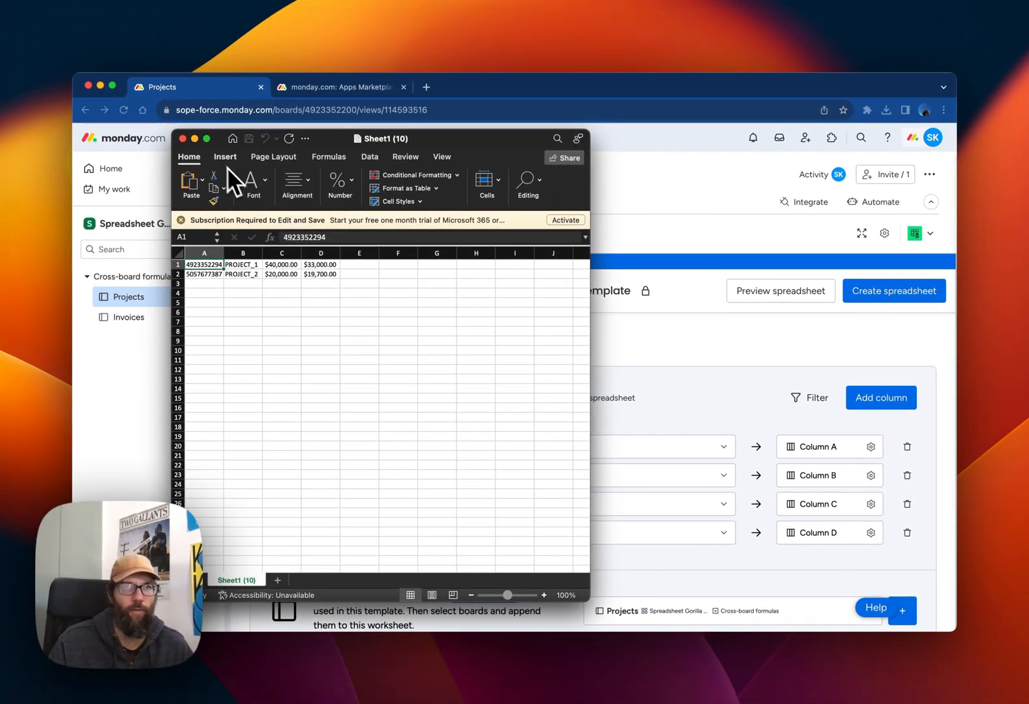